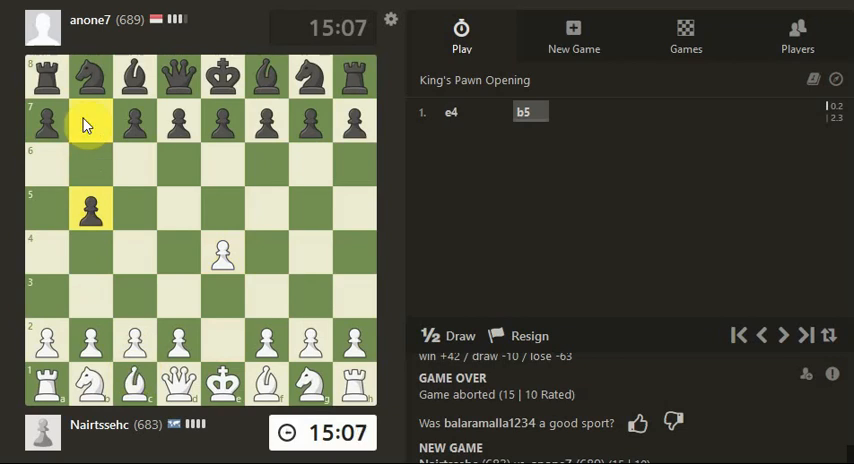
pyautogui.moveTo(90, 208)
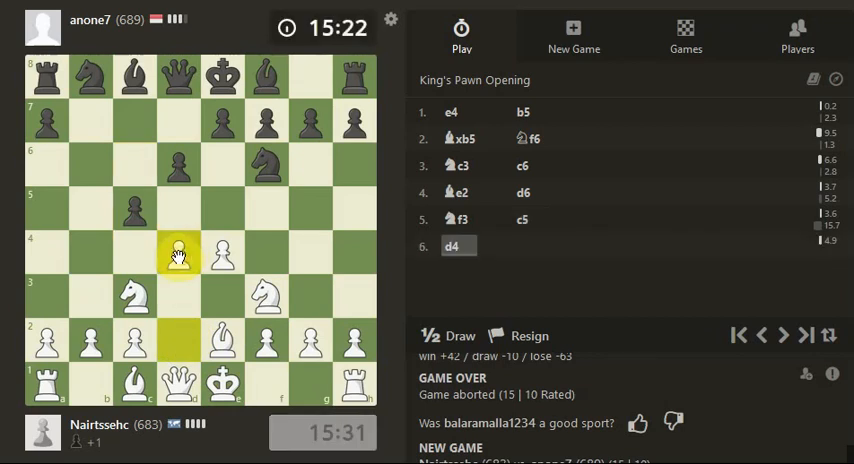
pyautogui.moveTo(98, 156)
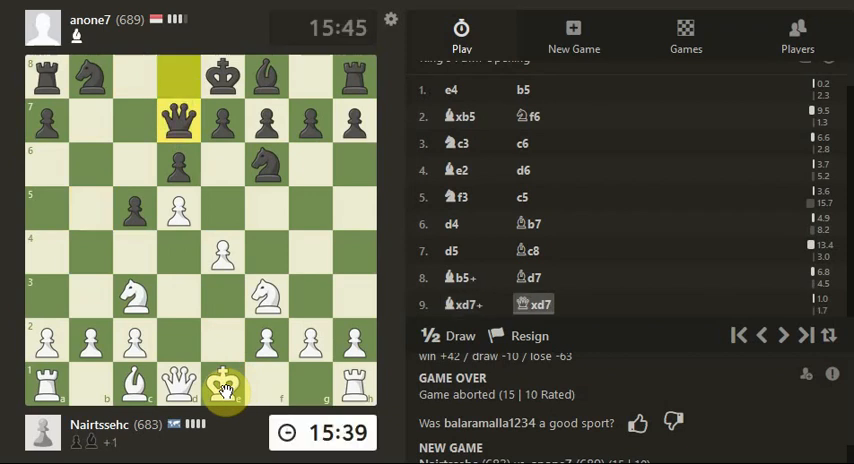
# Make the next move and mark a planned bishop diagonal with an arrow
pyautogui.click(220, 384)
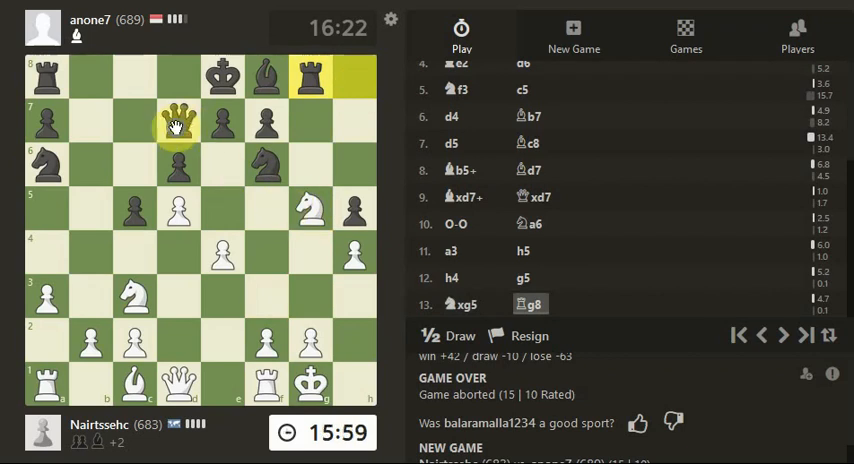
pyautogui.moveTo(176, 122); pyautogui.dragTo(352, 292)
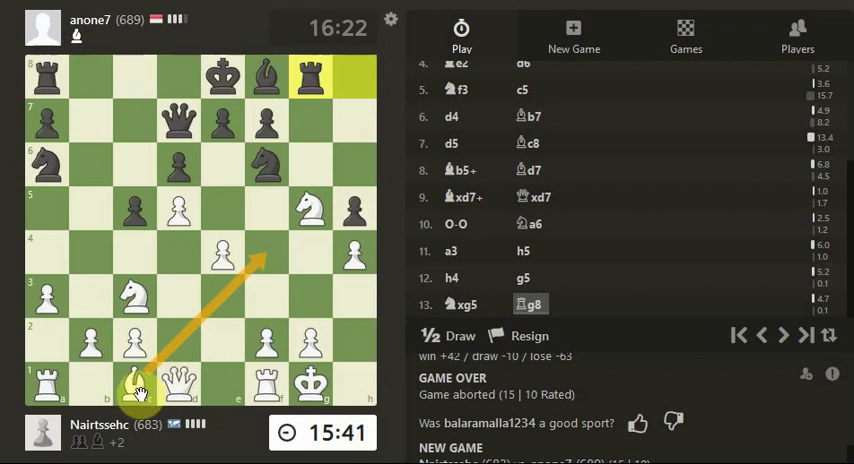
pyautogui.moveTo(136, 384); pyautogui.dragTo(250, 254)
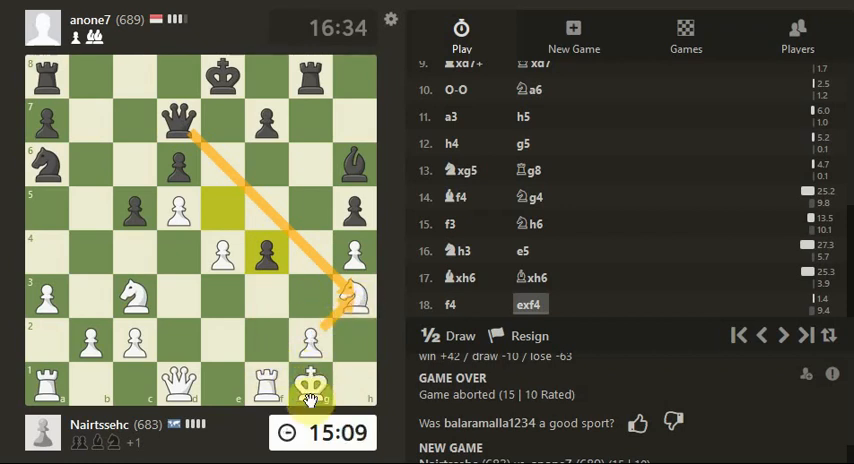
pyautogui.moveTo(222, 424)
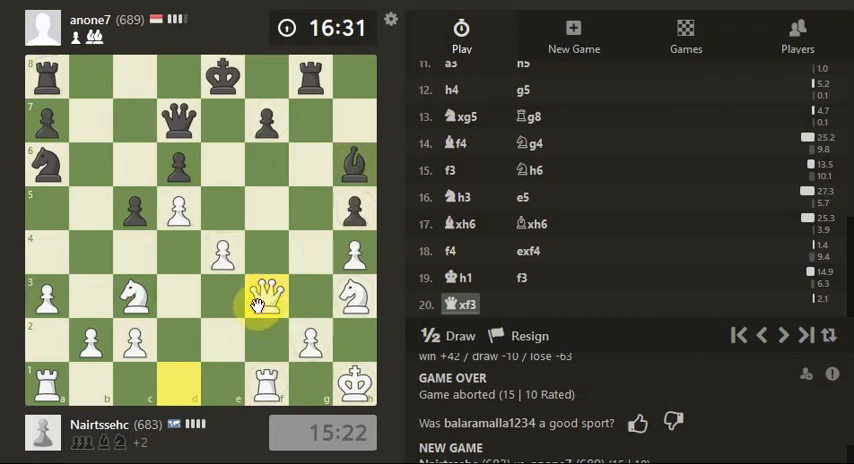
pyautogui.moveTo(314, 352)
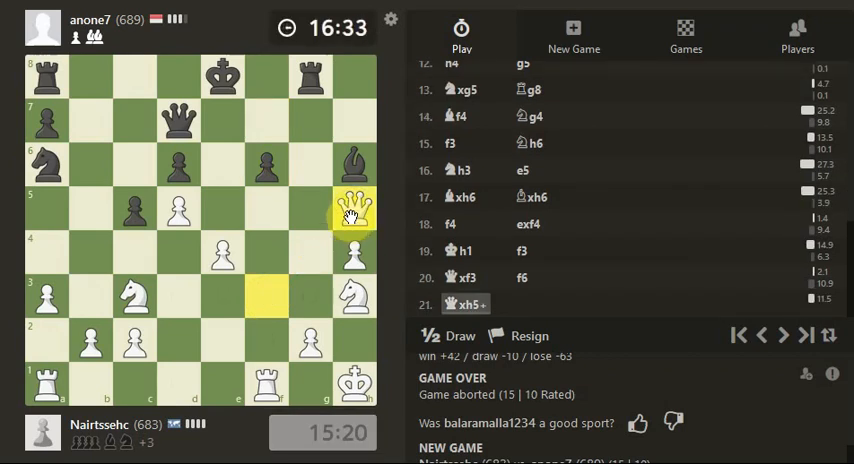
pyautogui.moveTo(344, 224)
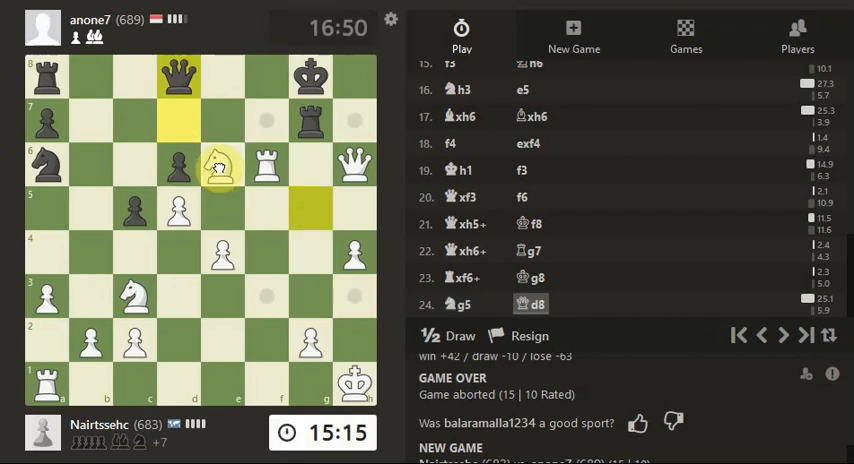
# Play 25.e6 and continue the attack toward the mate on g7
pyautogui.click(218, 164)
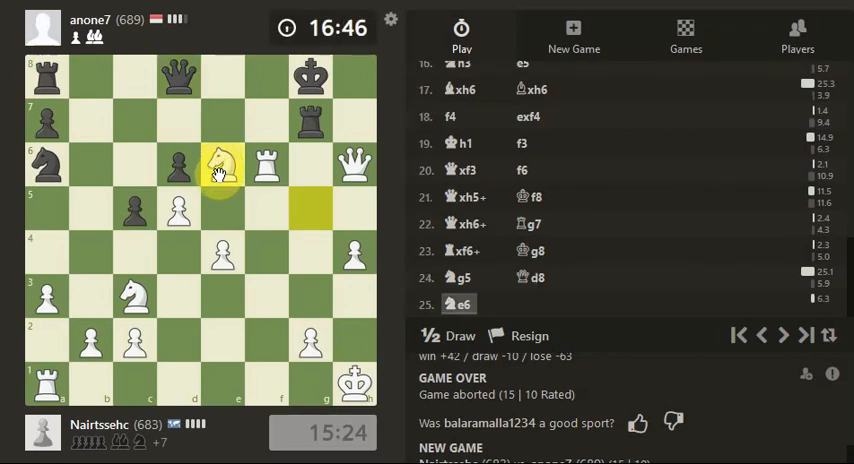
pyautogui.click(222, 120)
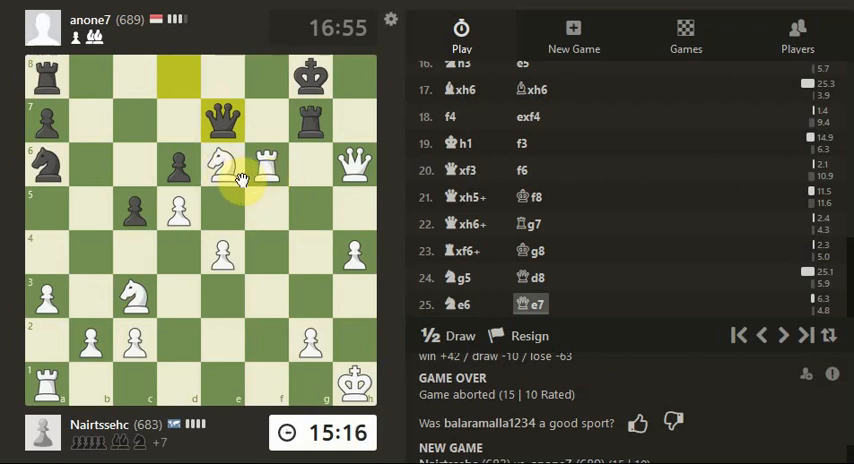
pyautogui.moveTo(304, 190)
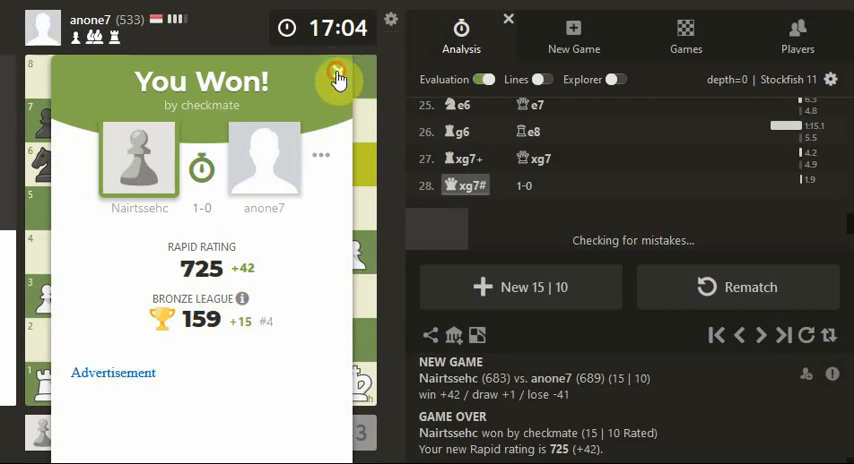
# Close the 'You Won' summary to show the checkmate position and 725 rating
pyautogui.click(336, 76)
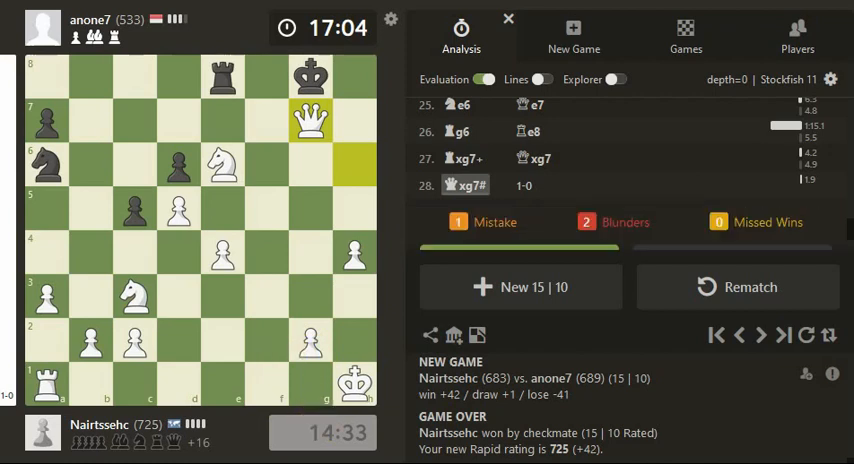
pyautogui.moveTo(244, 328)
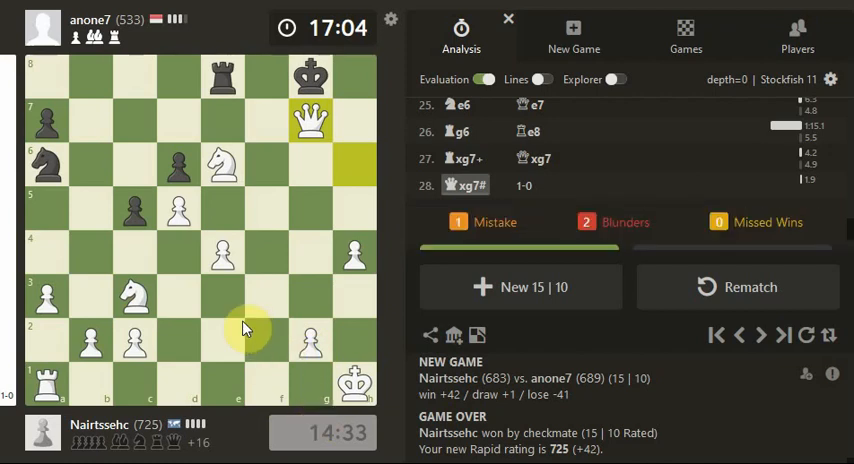